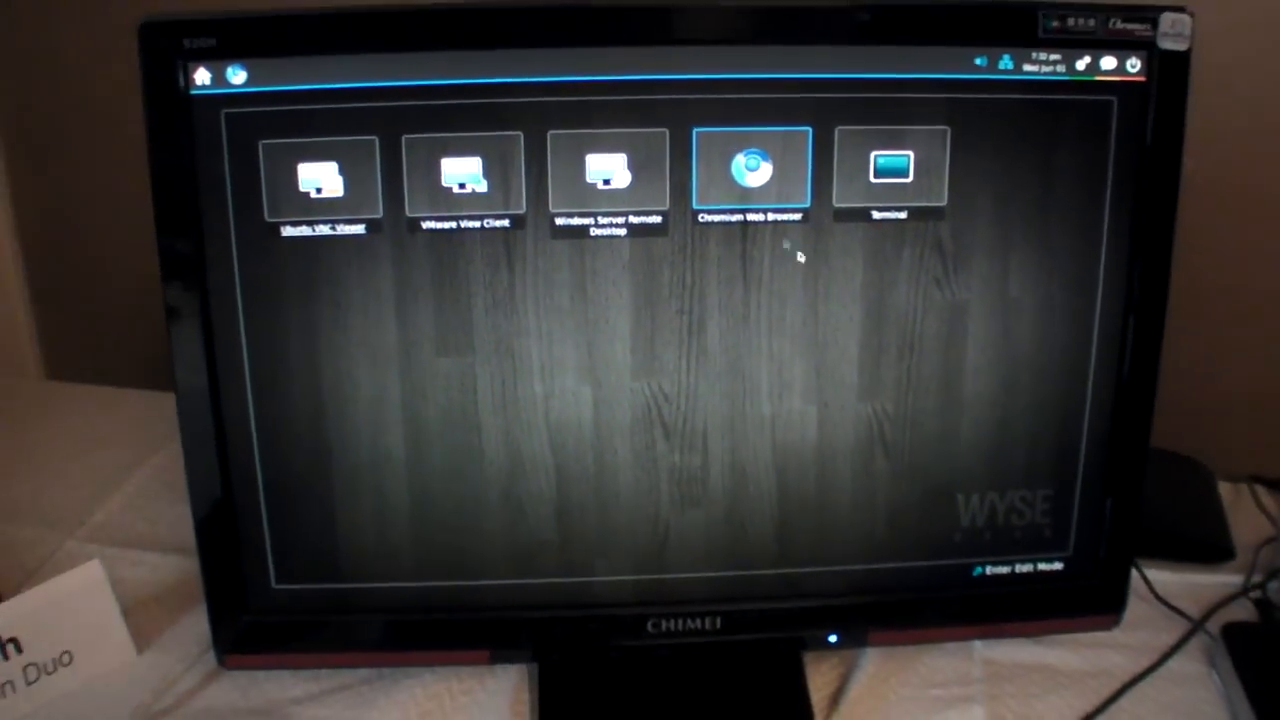
Enter edit mode on the home screen and start adding a new connection item.
{"action": "left_click", "coordinate": [1020, 568]}
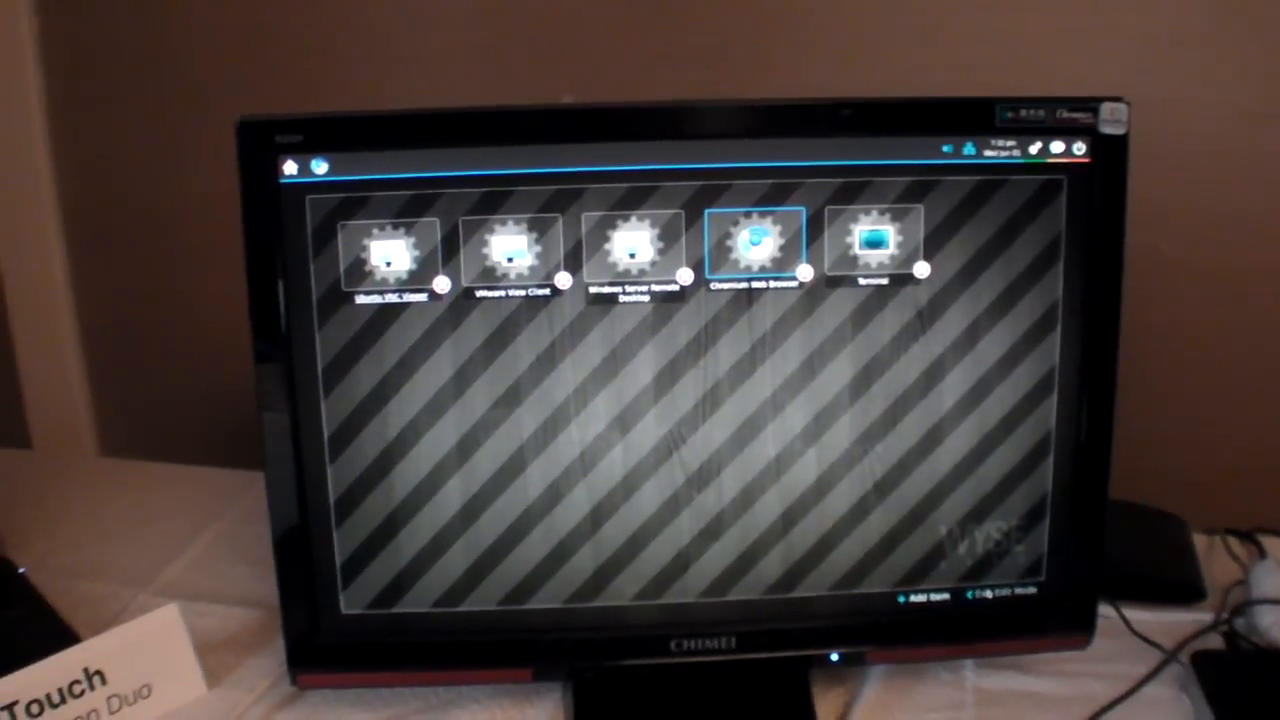
{"action": "left_click", "coordinate": [918, 600]}
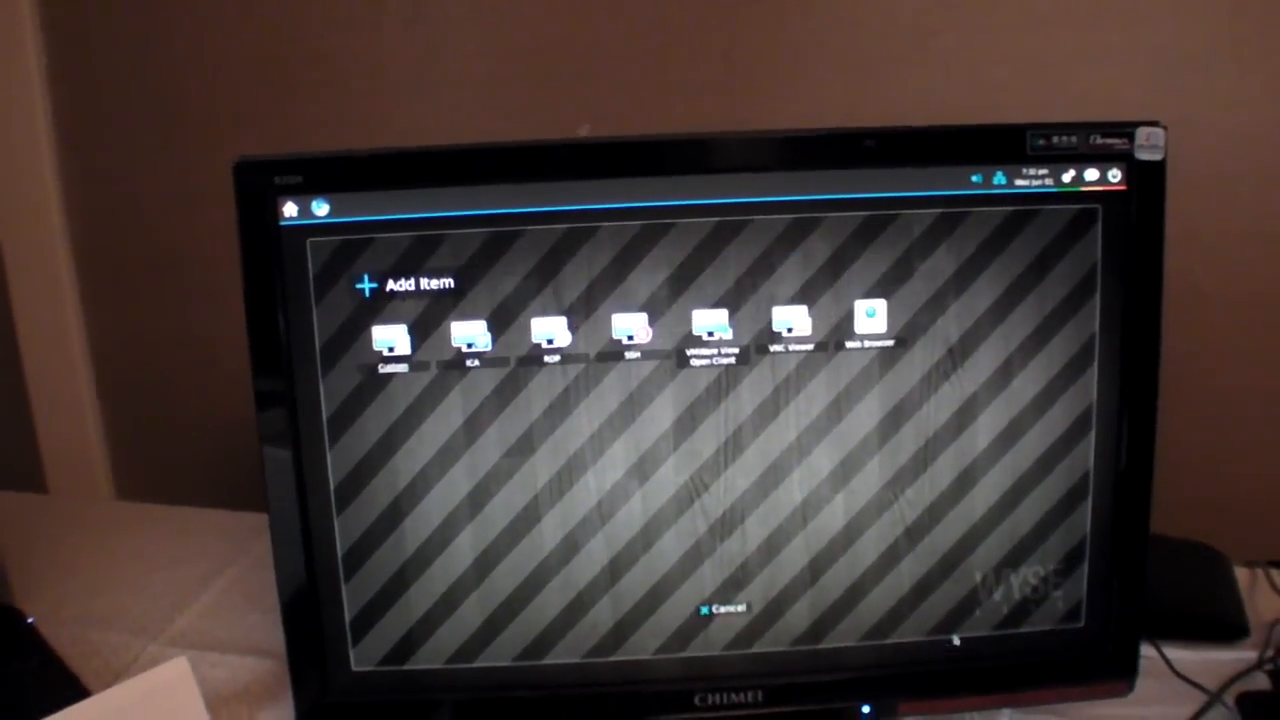